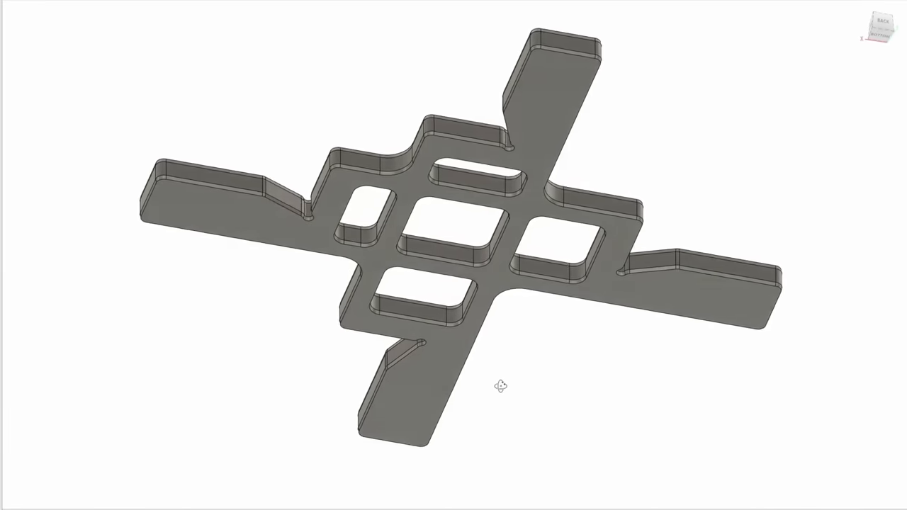
Step: Orbit the cross-shaped part from its underside to the top face with the X+, X-, Y+, Y- labels
drag(498, 385, 595, 442)
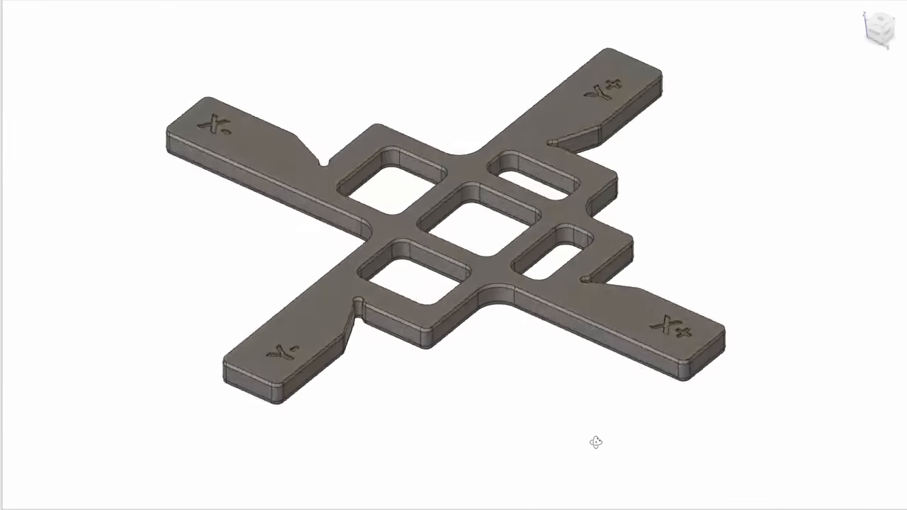